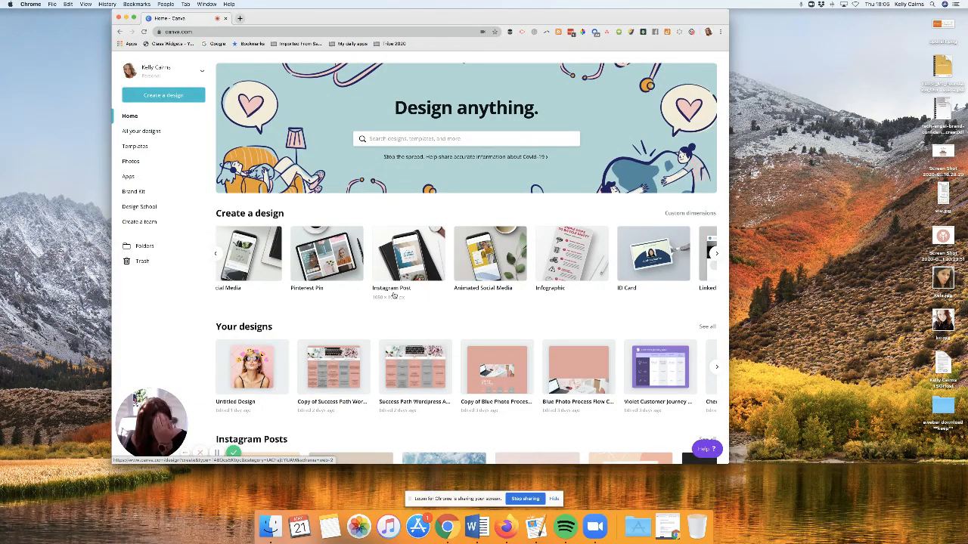
pyautogui.moveTo(390, 203)
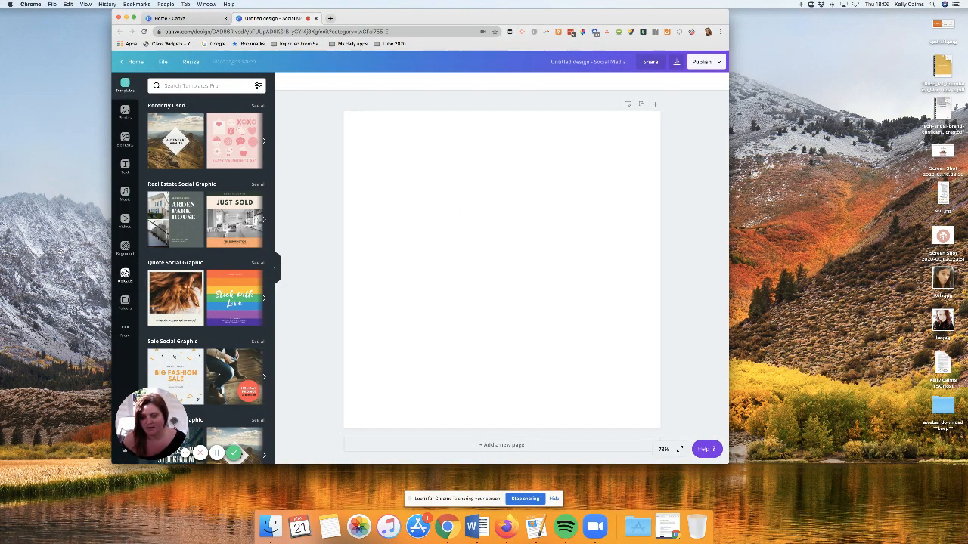
# Step: Place the watercolour lakeside village picture from Uploads and enlarge it to fill the page
pyautogui.click(124, 279)
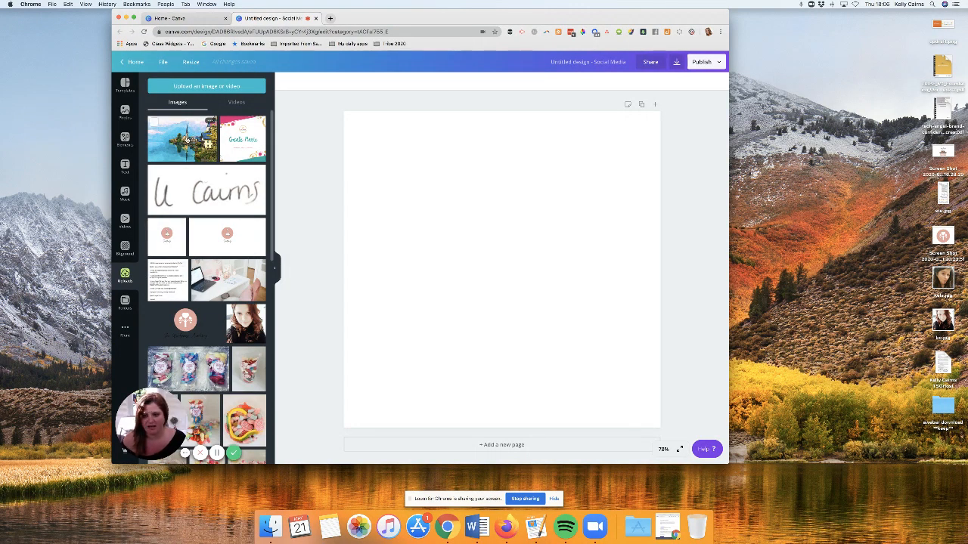
pyautogui.click(181, 139)
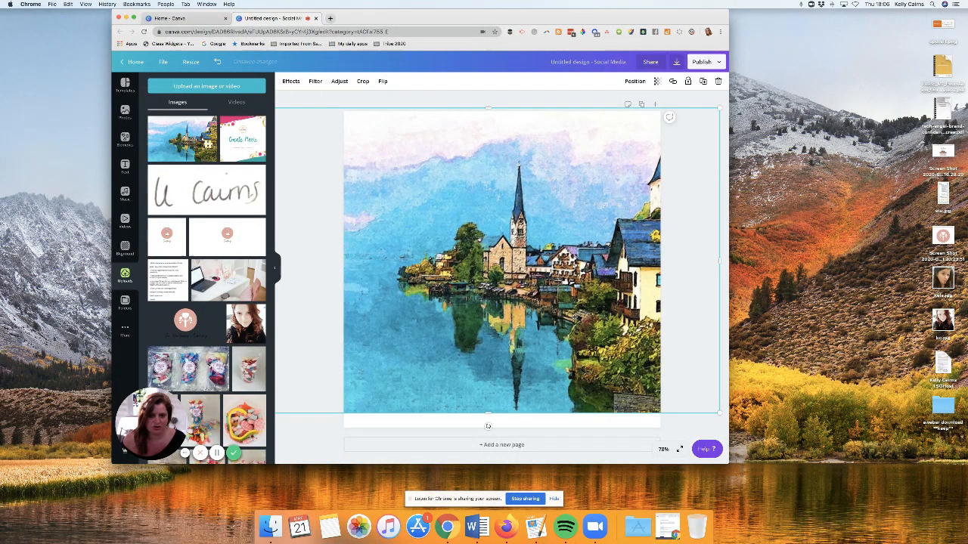
pyautogui.moveTo(719, 420); pyautogui.dragTo(699, 441)
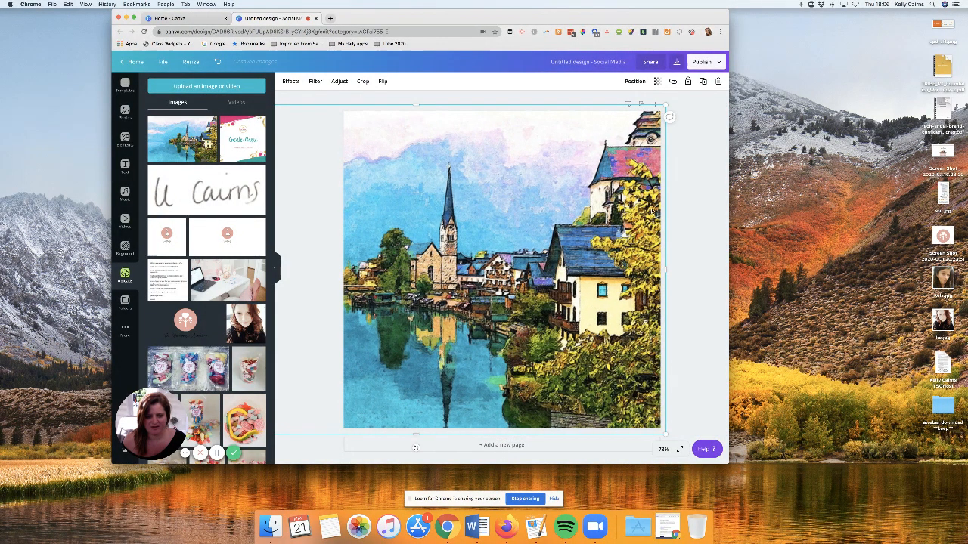
# Step: Drag the small round logo from Uploads onto the village picture near the lower right
pyautogui.click(321, 195)
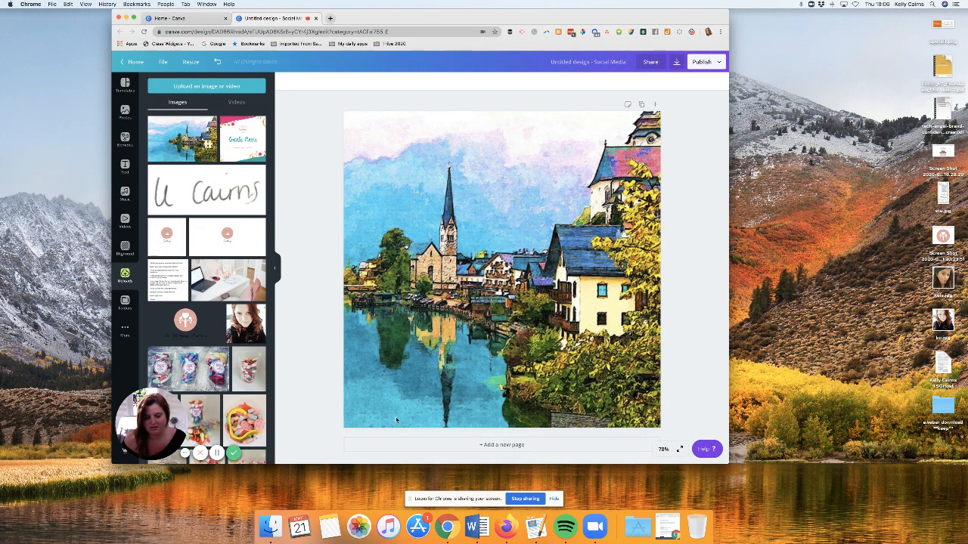
pyautogui.moveTo(319, 372)
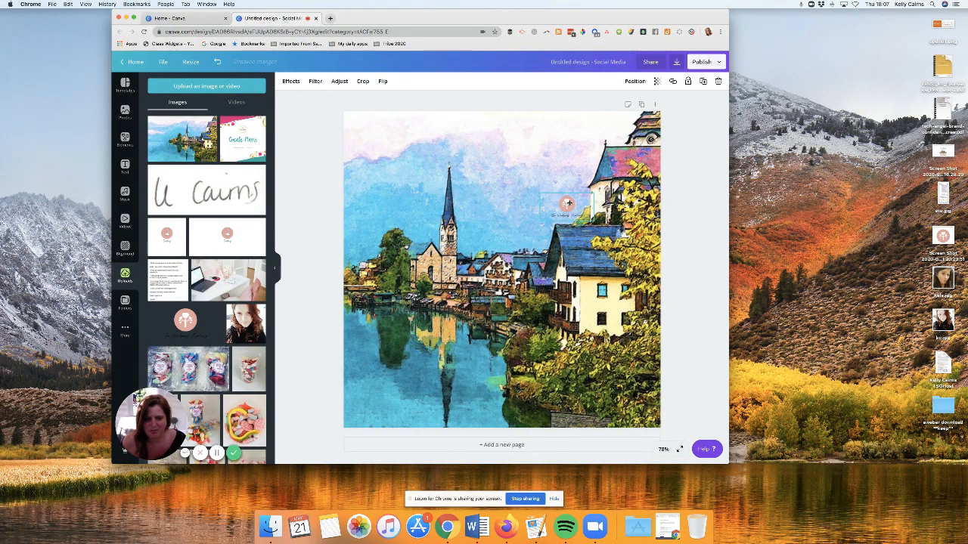
pyautogui.moveTo(567, 204); pyautogui.dragTo(482, 356)
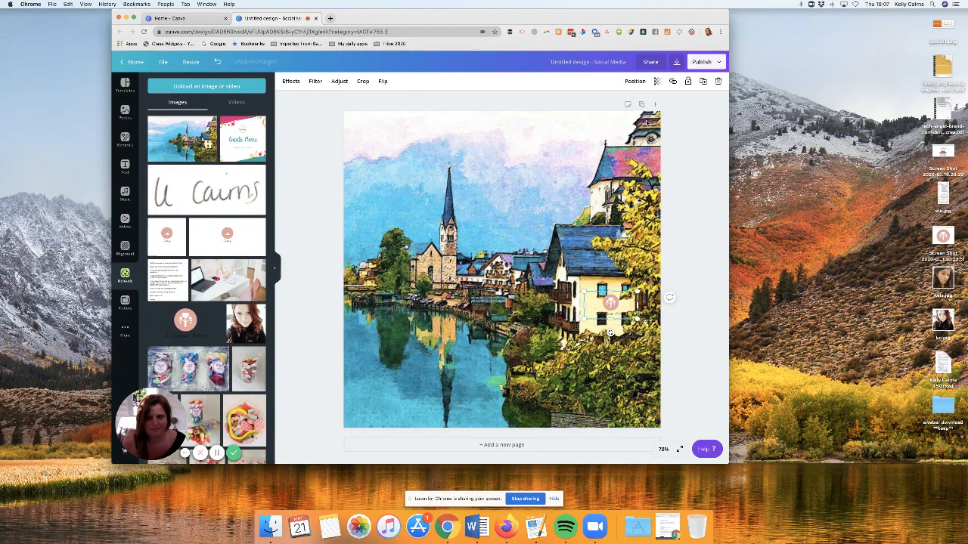
# Step: Lower the logo's transparency until it is mostly see-through, then deselect it
pyautogui.click(656, 82)
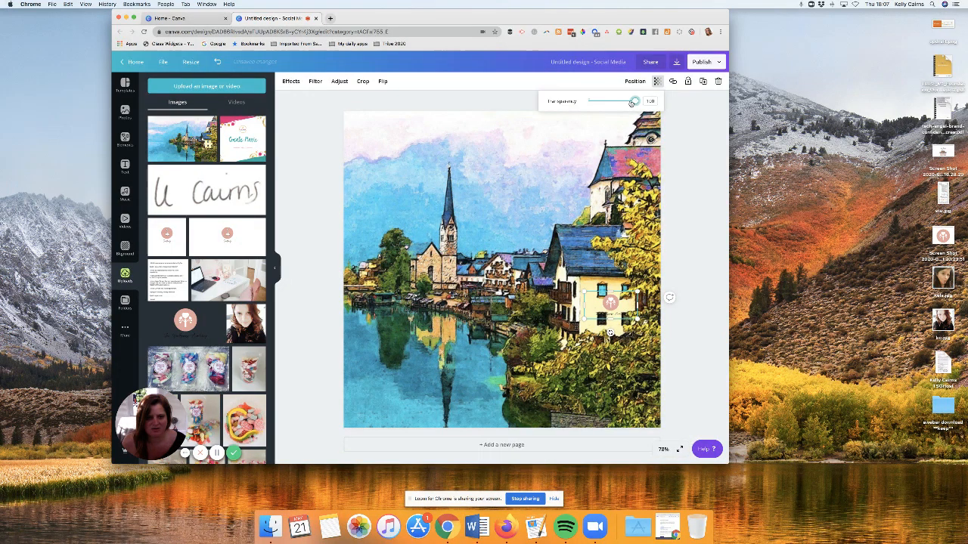
pyautogui.moveTo(634, 100); pyautogui.dragTo(611, 100)
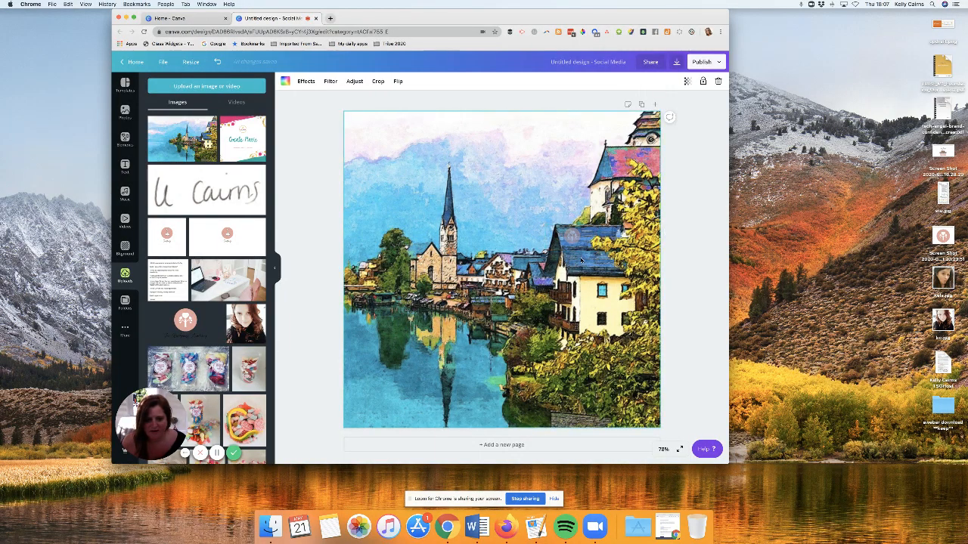
pyautogui.click(577, 260)
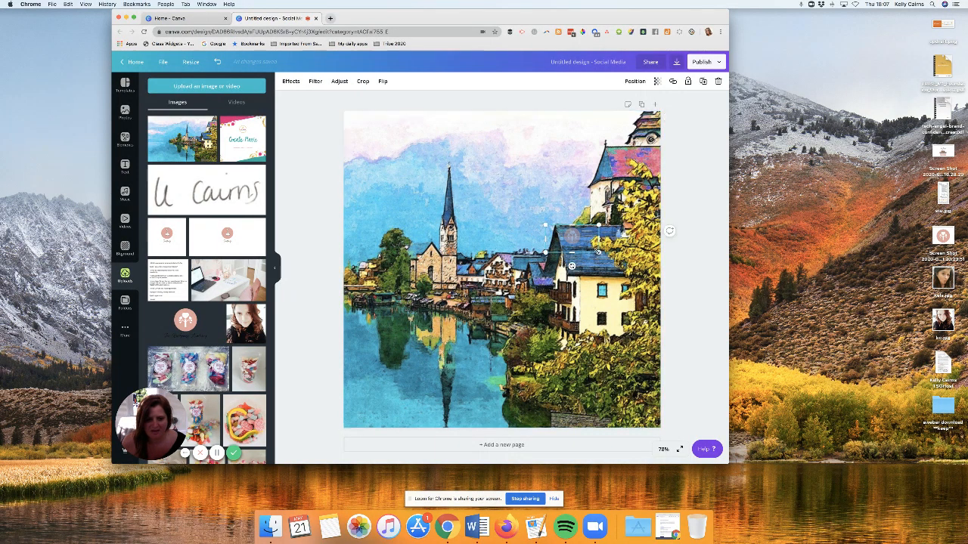
pyautogui.click(677, 257)
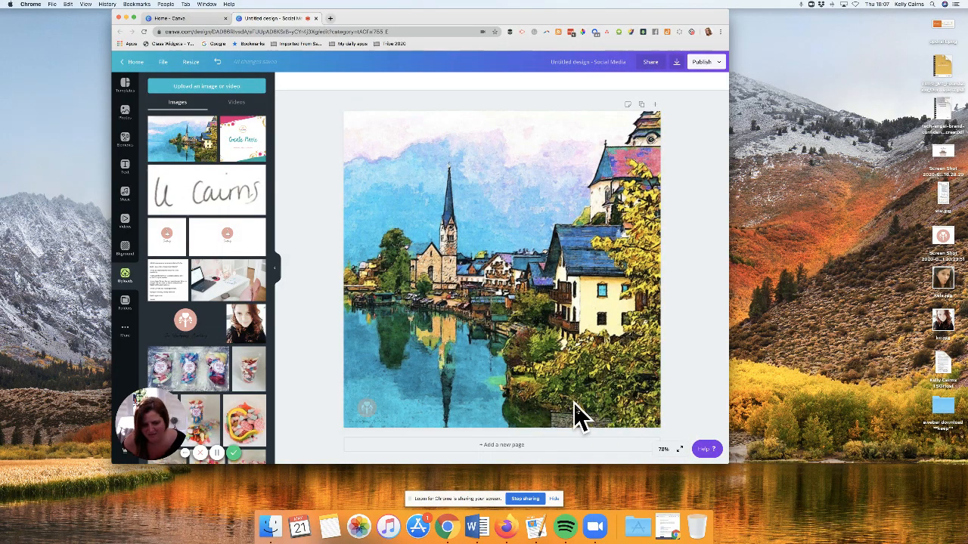
# Step: Show the Text panel with heading, subheading and font combination options
pyautogui.click(372, 385)
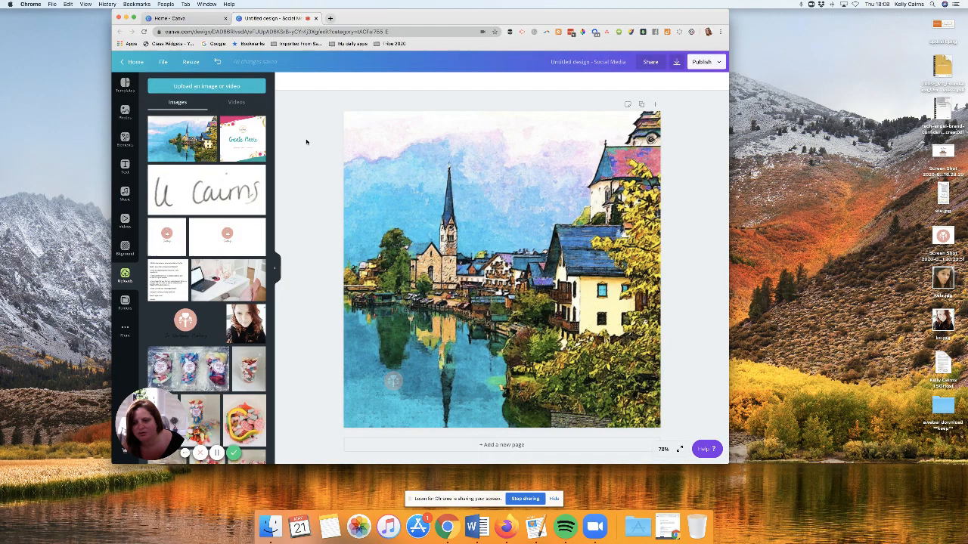
pyautogui.click(124, 166)
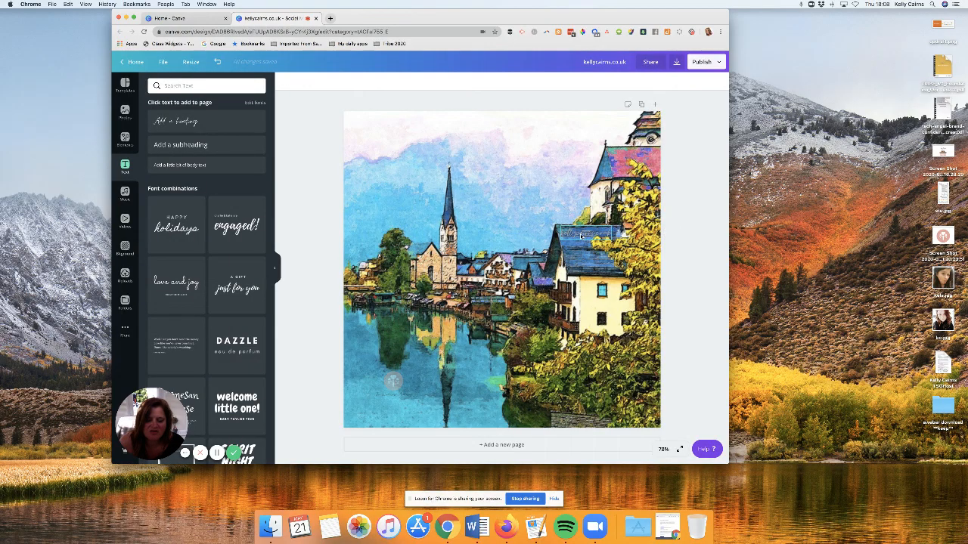
pyautogui.moveTo(698, 200)
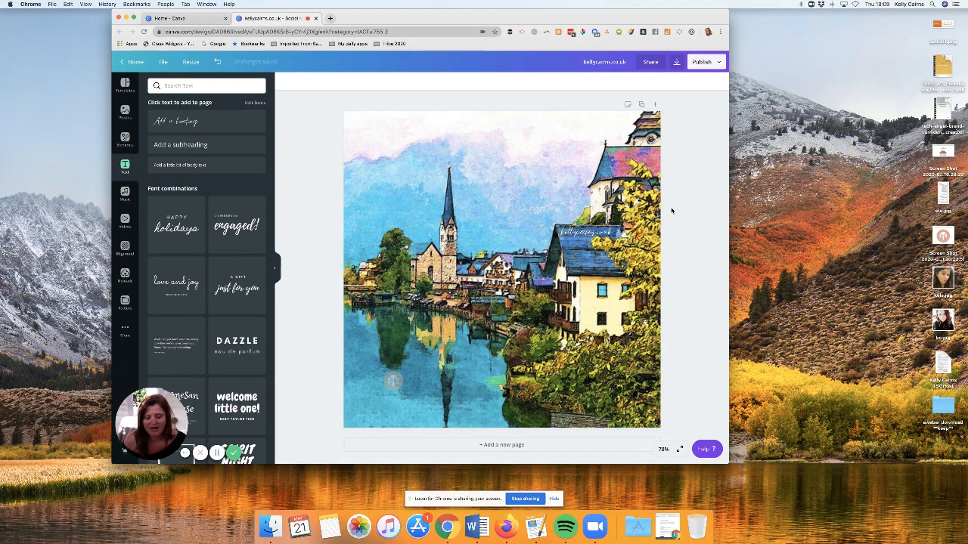
pyautogui.moveTo(393, 367)
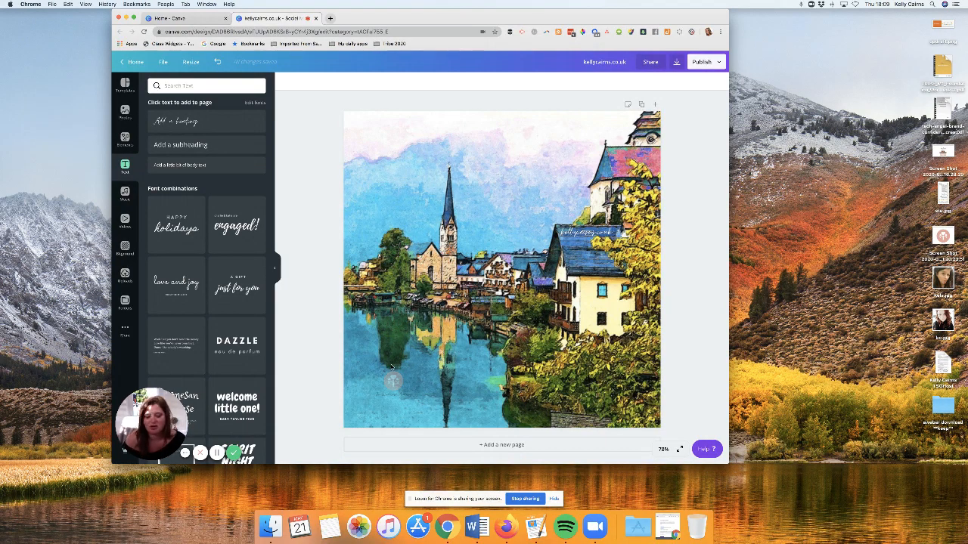